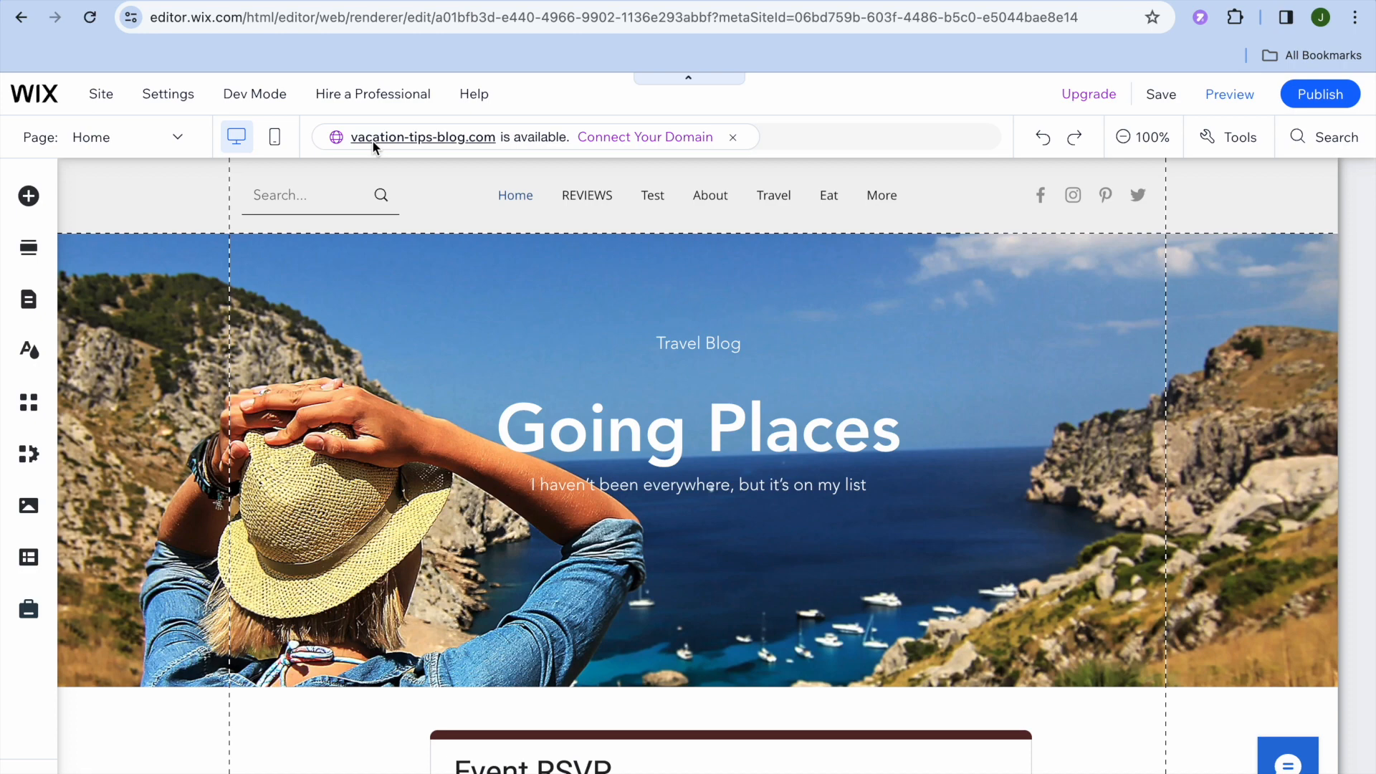
- From the Pages & Menu list, nest the Test page as a subpage under REVIEWS
left_click(413, 306)
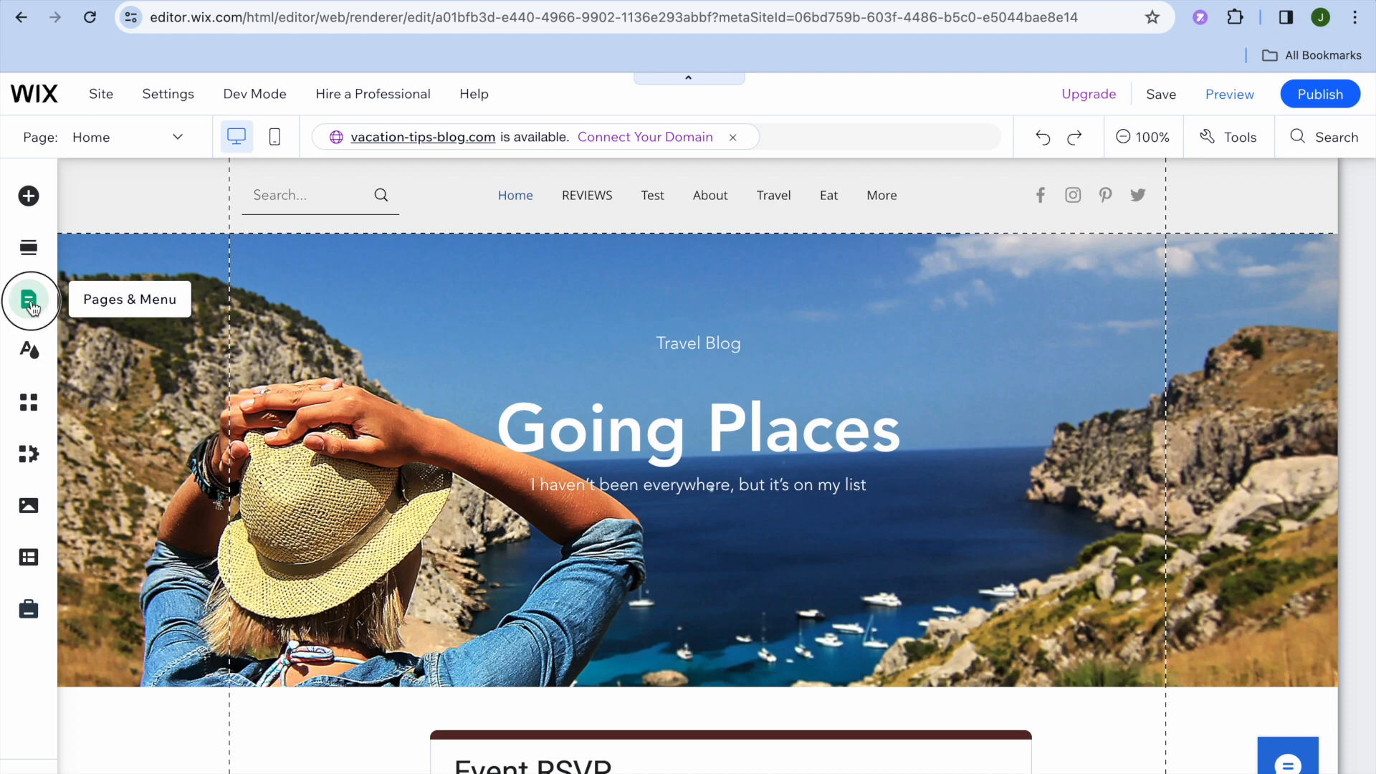
left_click(29, 300)
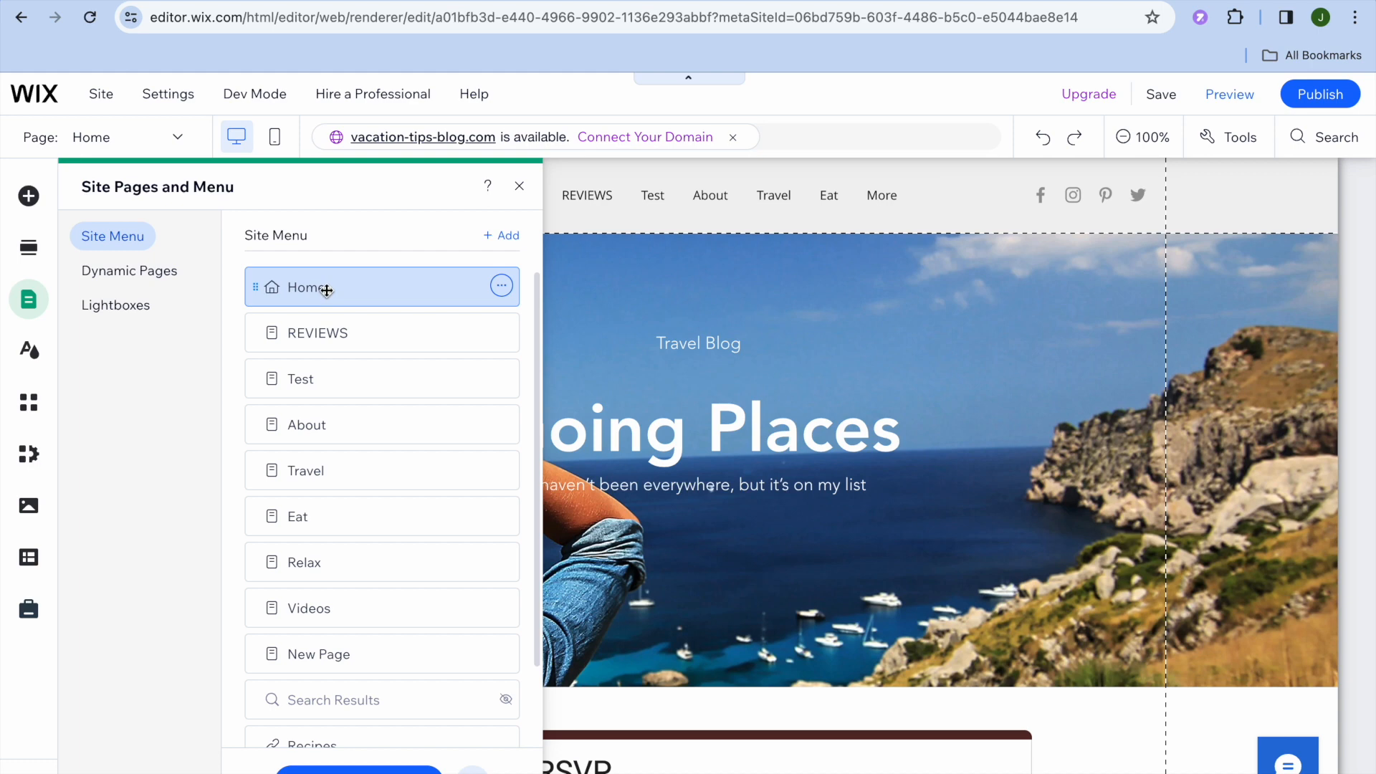
mouse_move(338, 453)
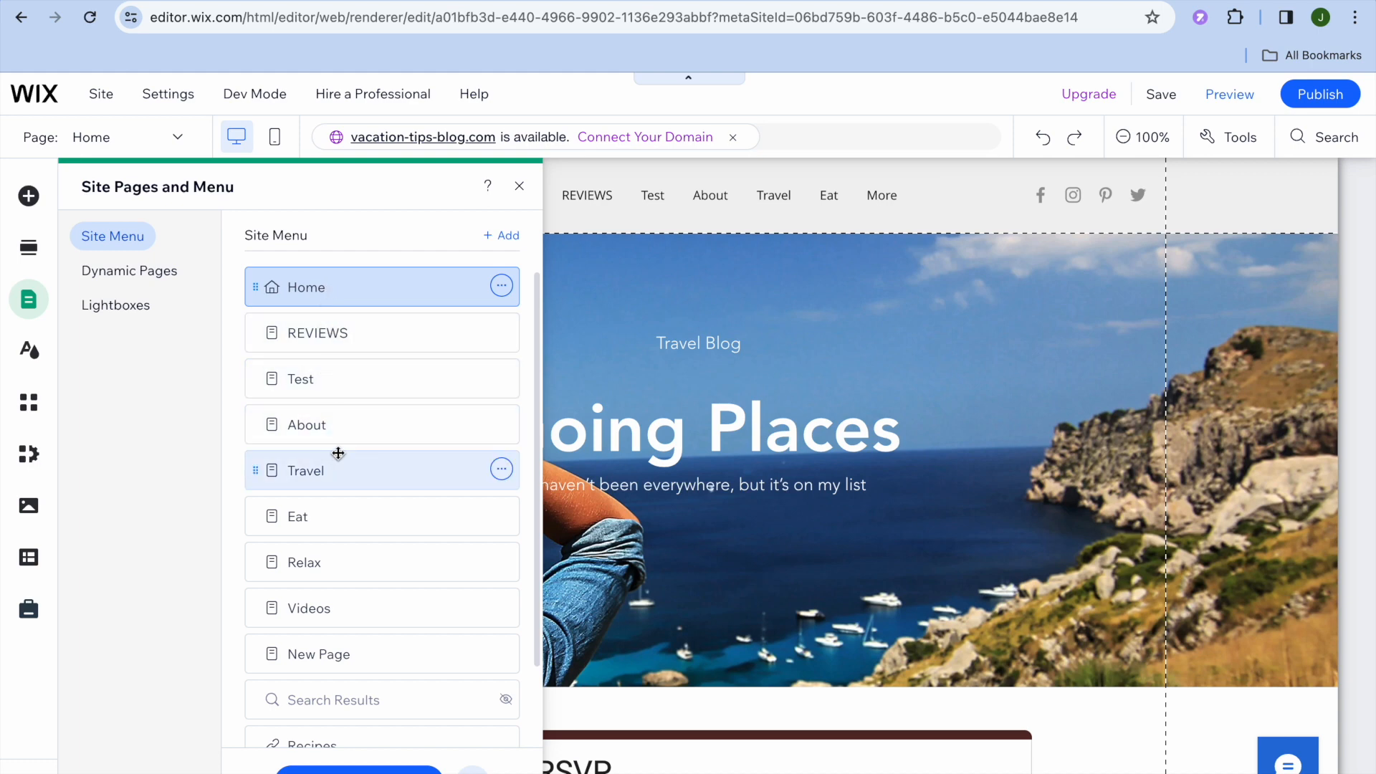
mouse_move(368, 390)
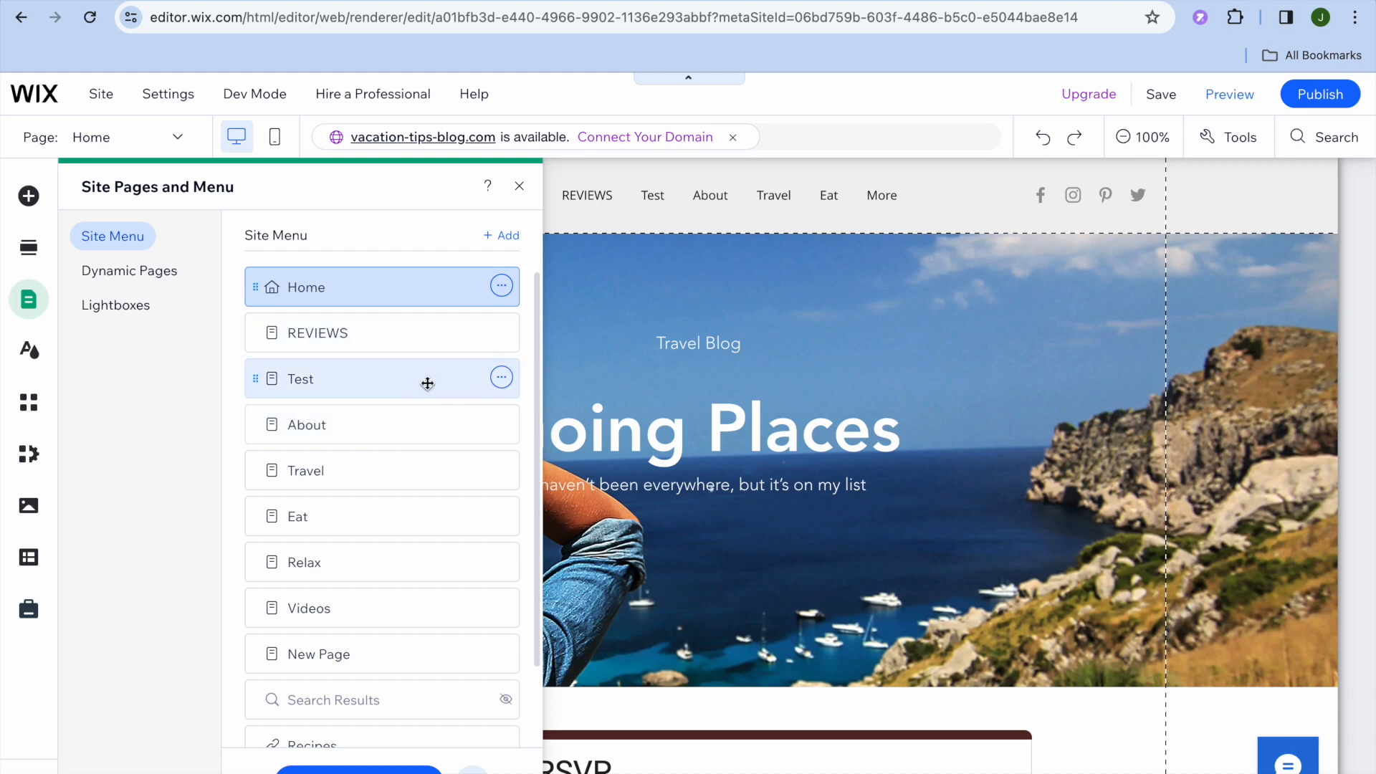
mouse_move(320, 393)
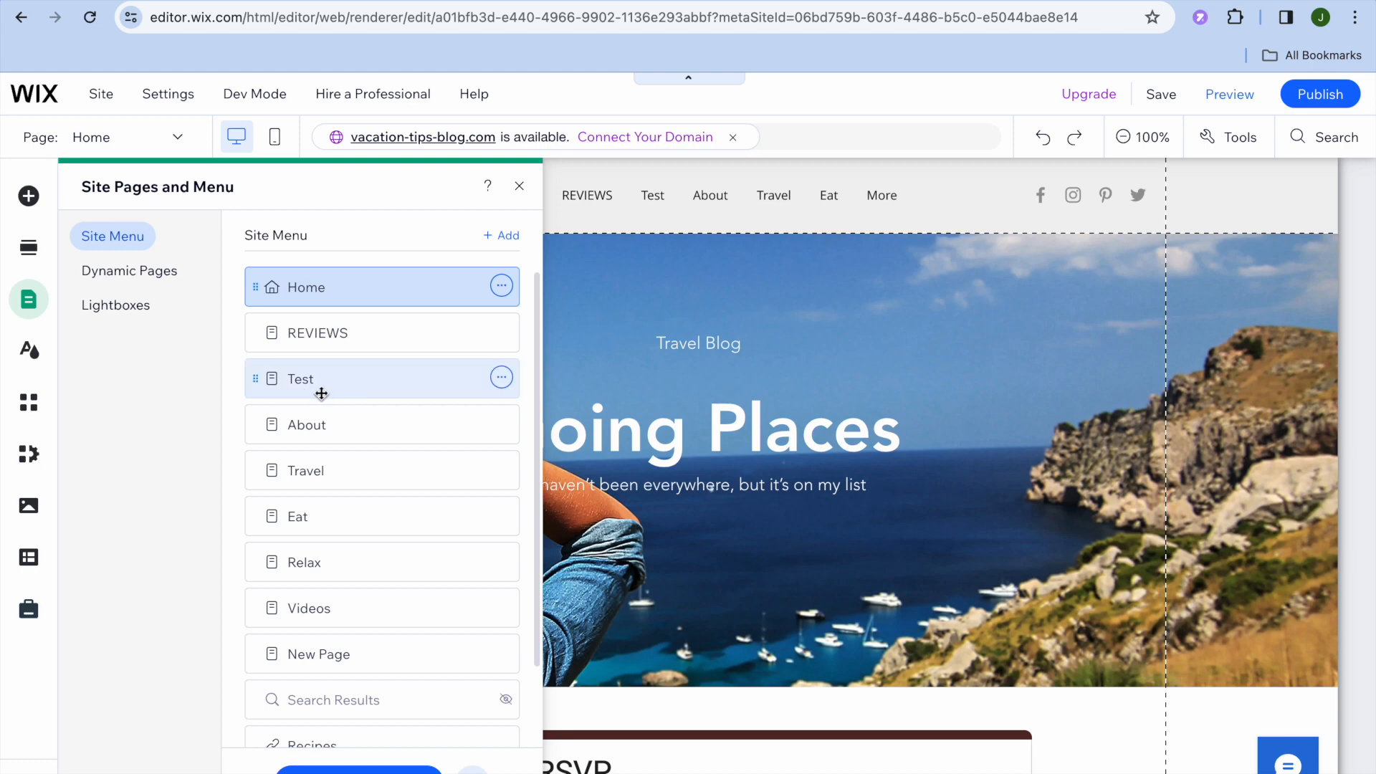
mouse_move(338, 393)
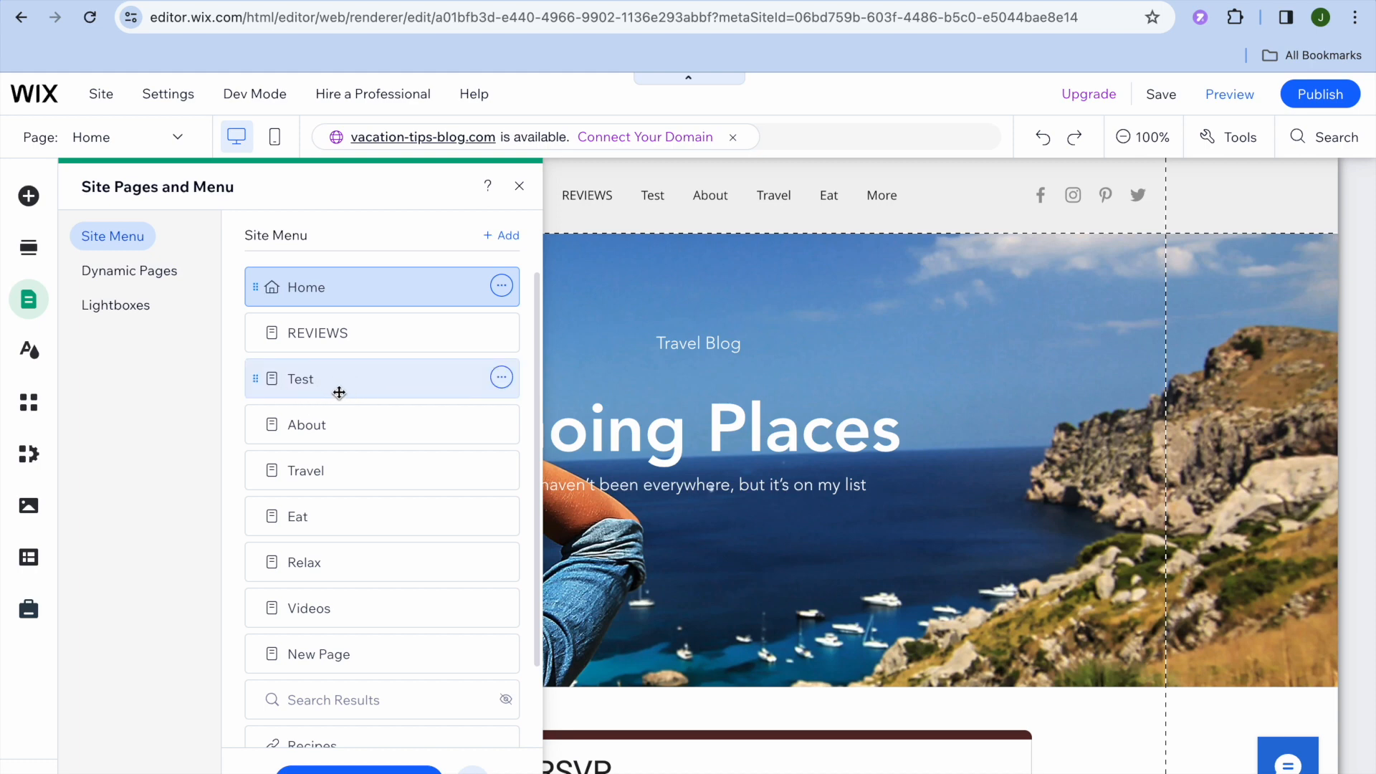
left_click_drag(338, 378, 406, 373)
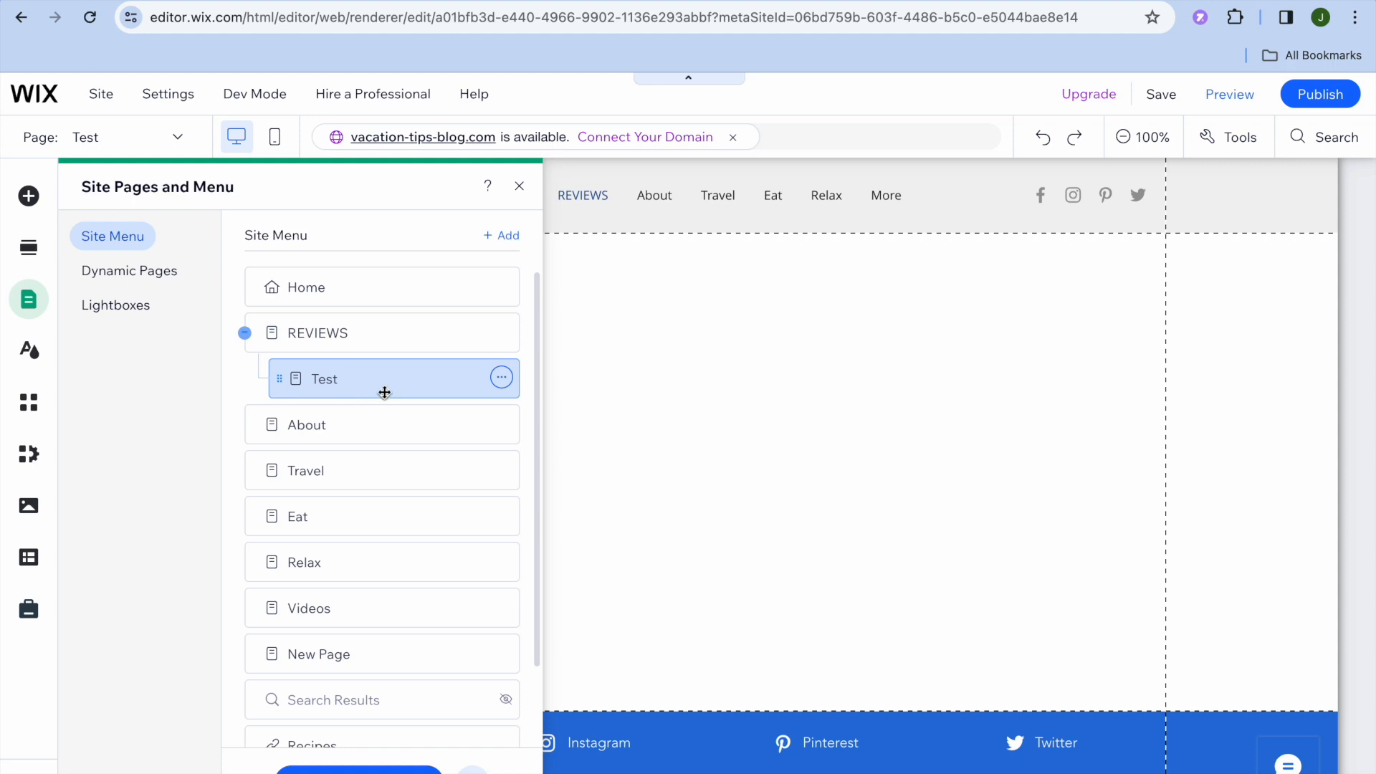
mouse_move(397, 395)
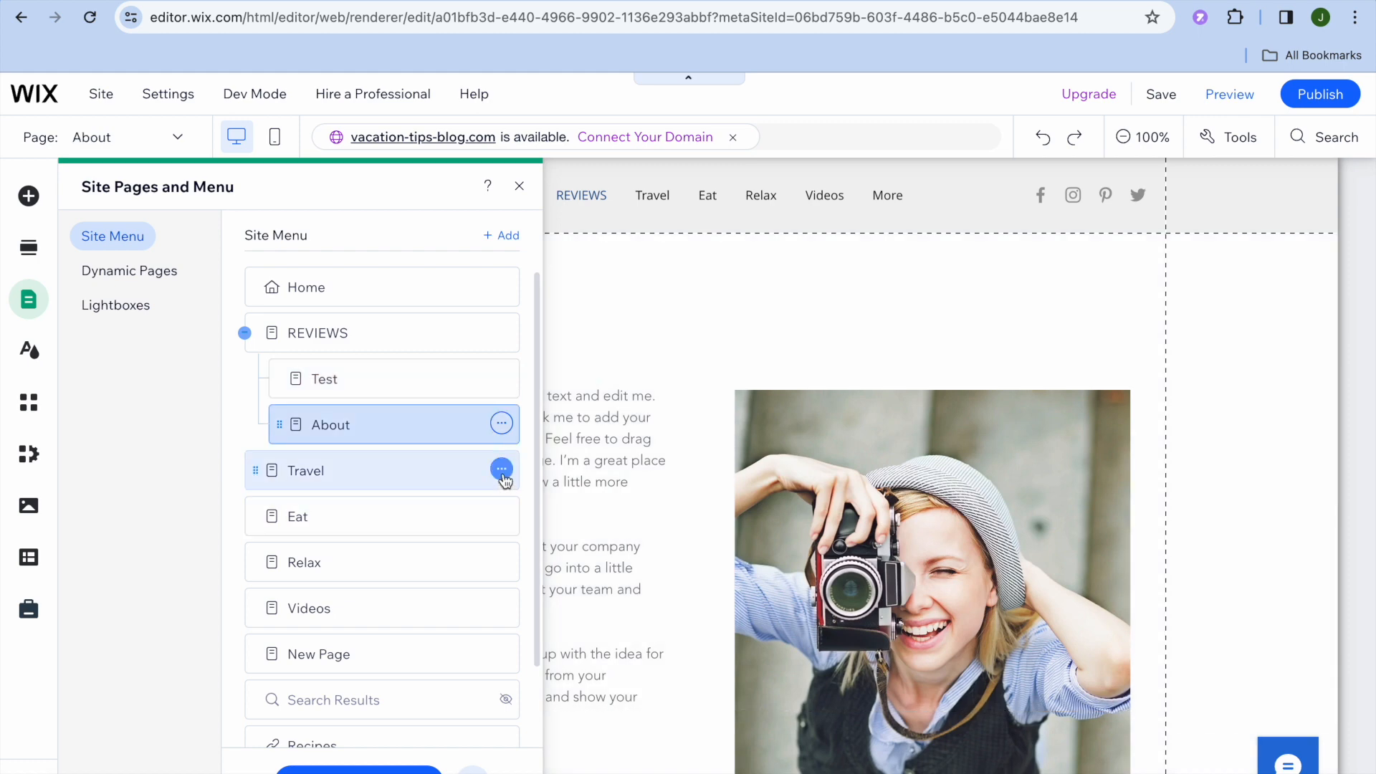
left_click(501, 470)
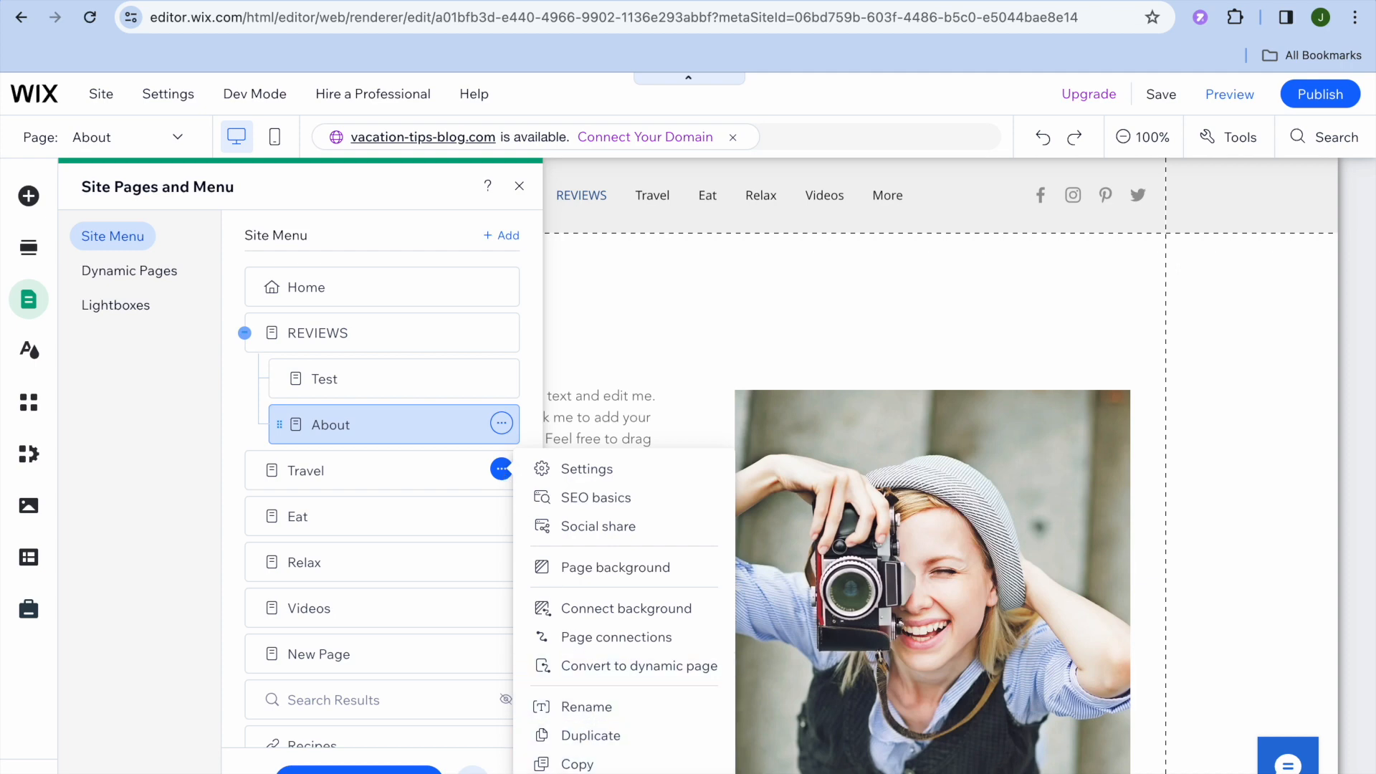
mouse_move(467, 621)
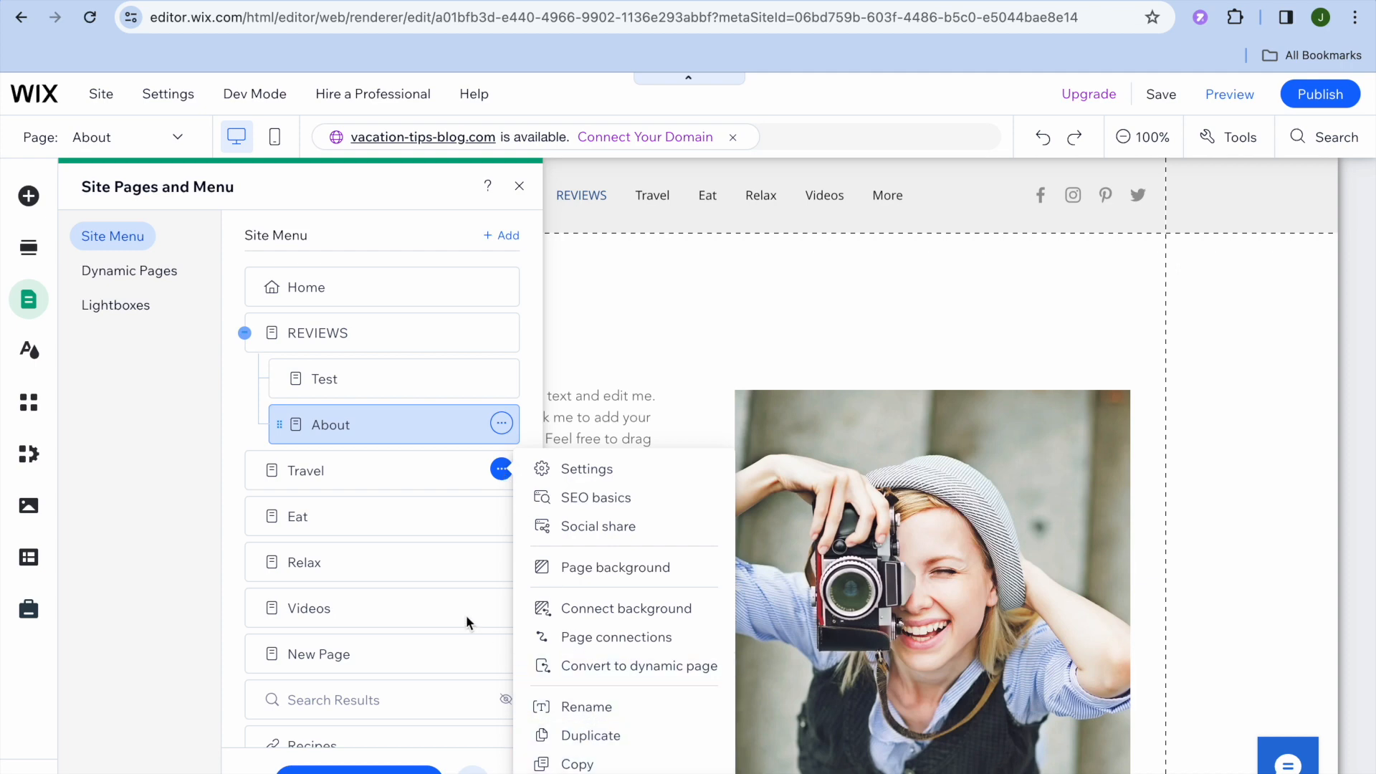
mouse_move(432, 467)
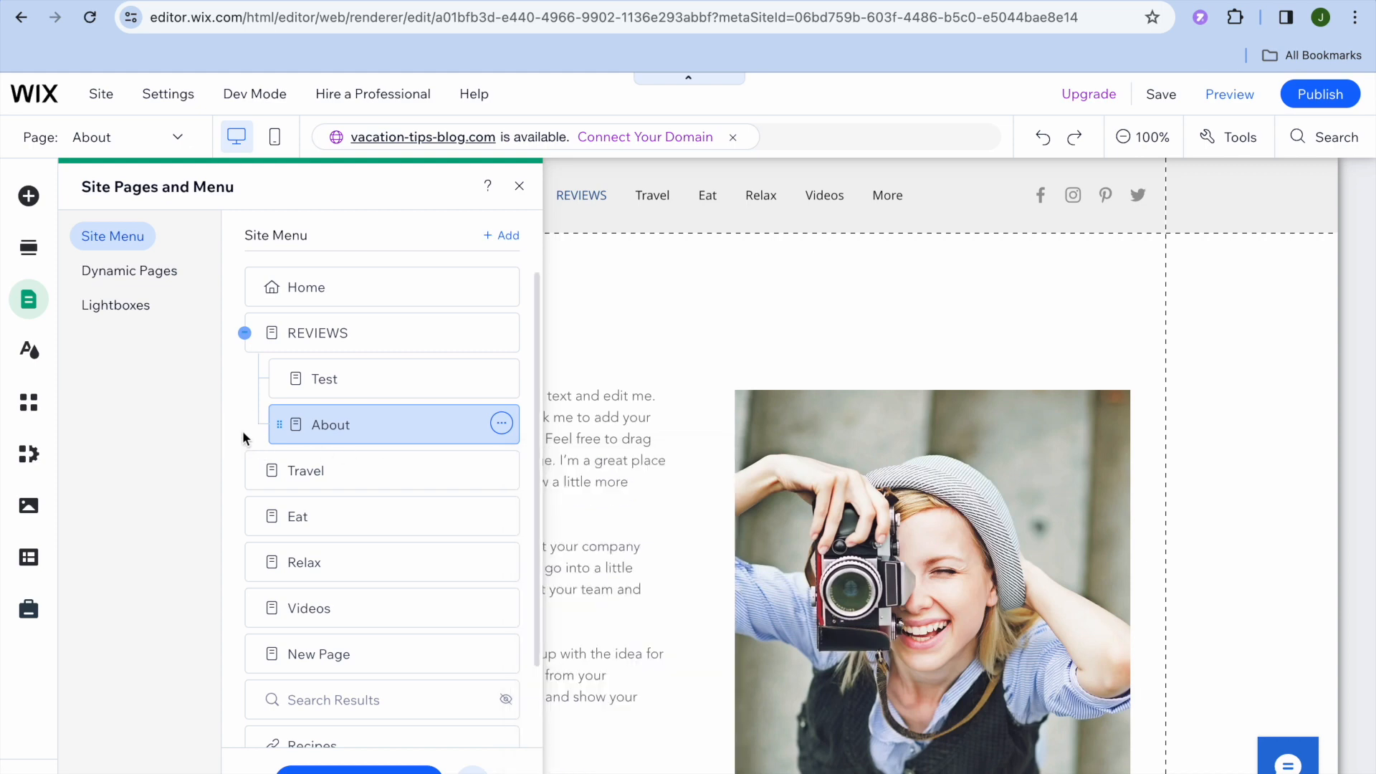
mouse_move(347, 429)
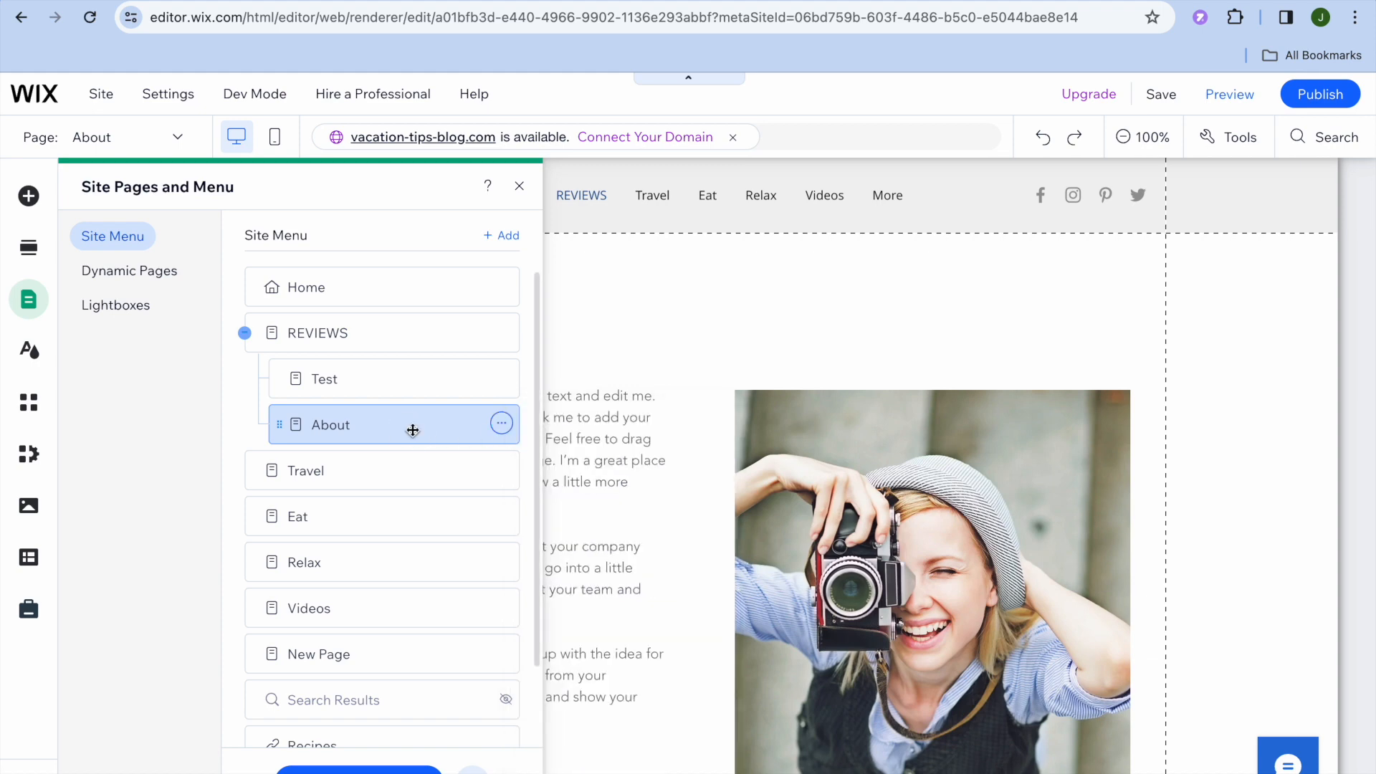
mouse_move(395, 408)
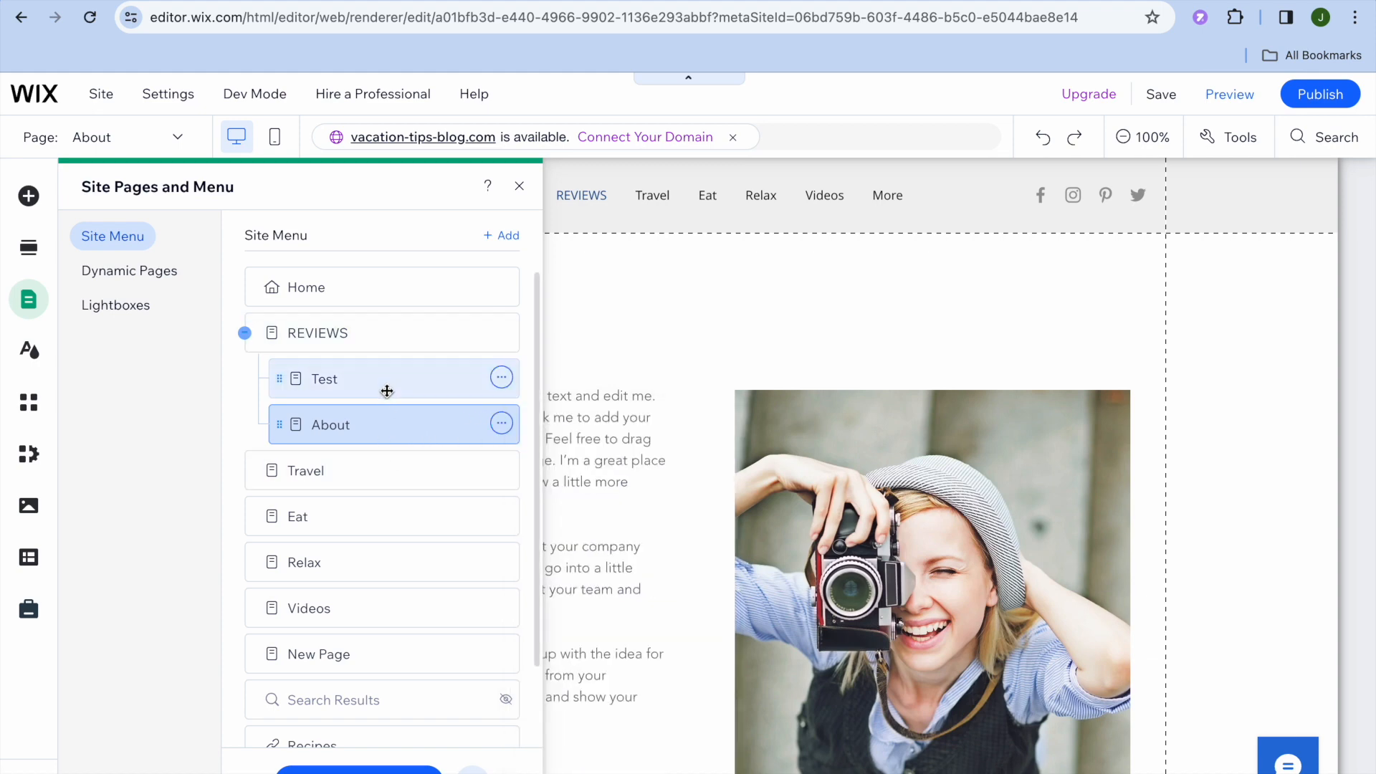
mouse_move(392, 365)
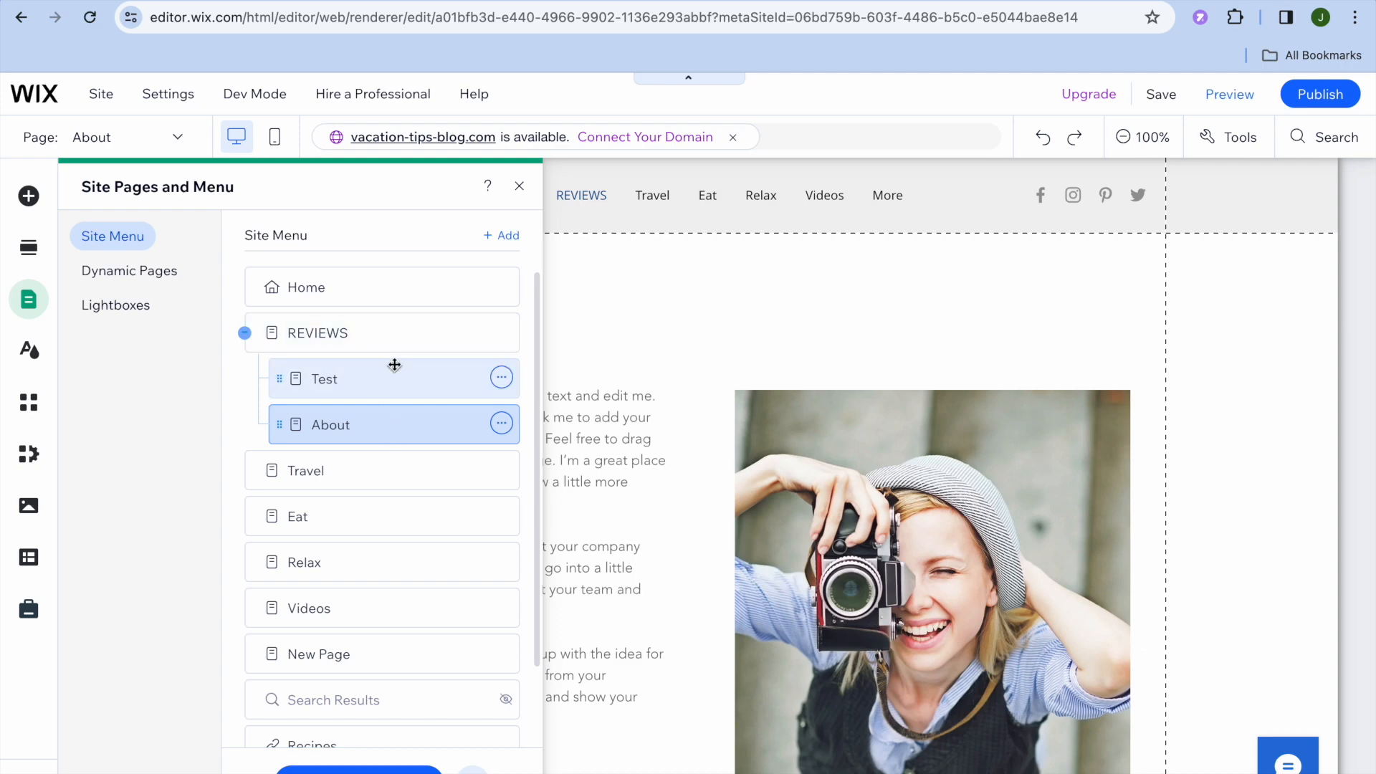
- Preview the site and choose Test from the REVIEWS dropdown in the live menu
left_click(519, 187)
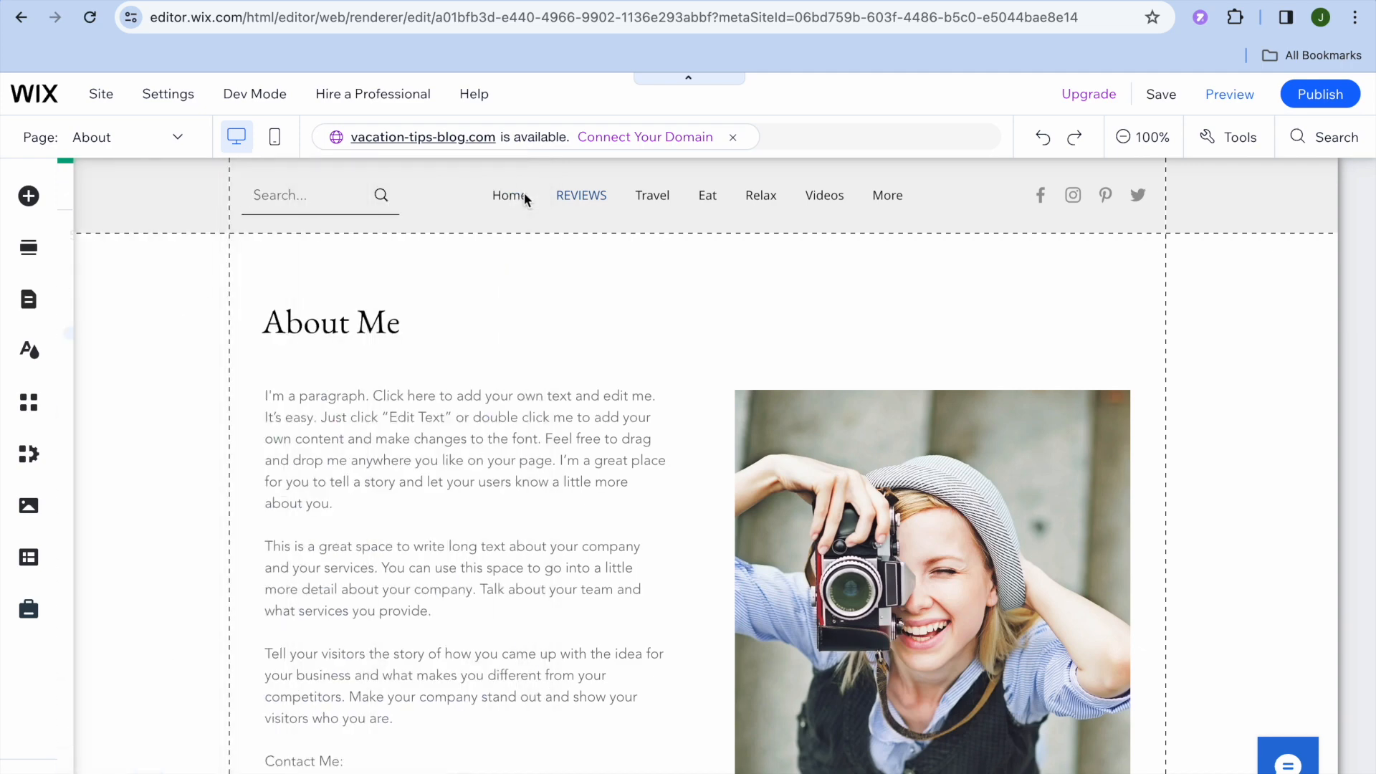
mouse_move(1338, 137)
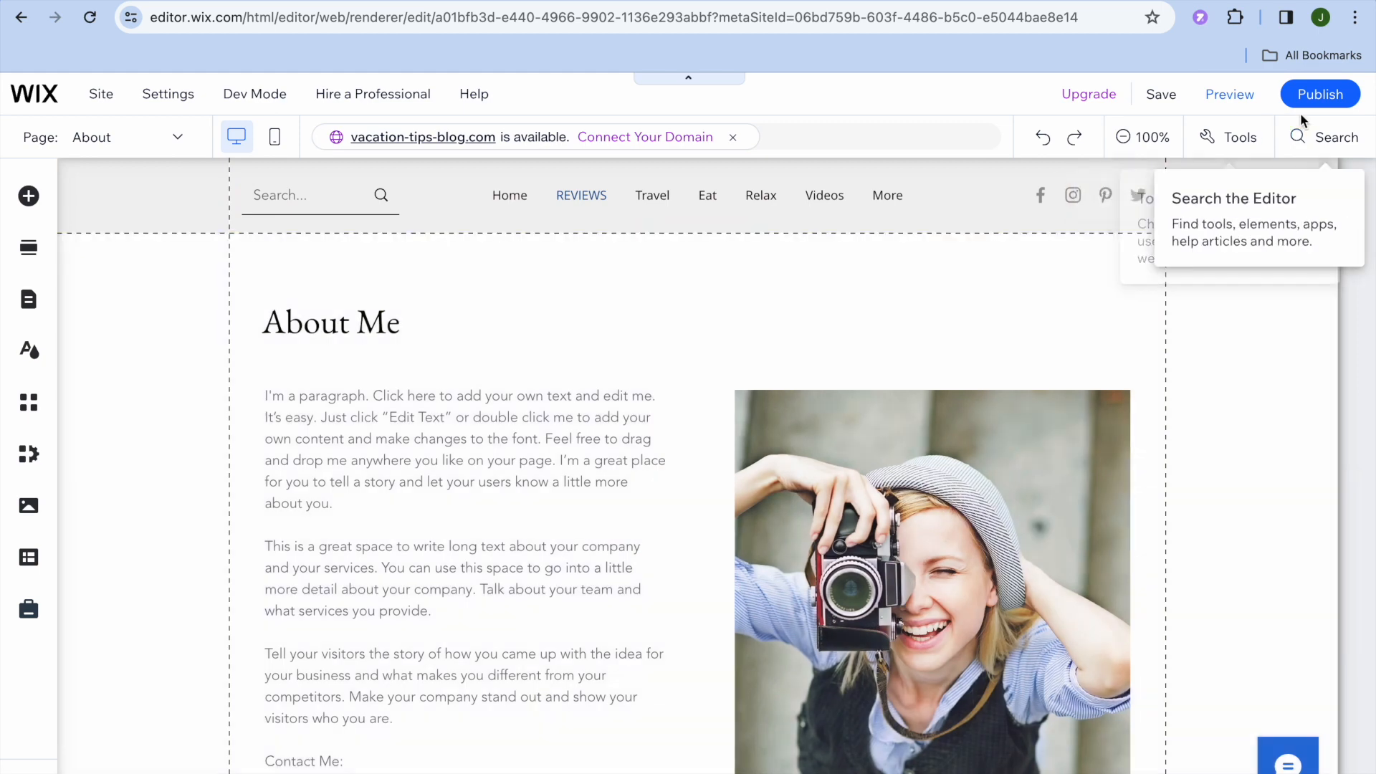
left_click(1230, 94)
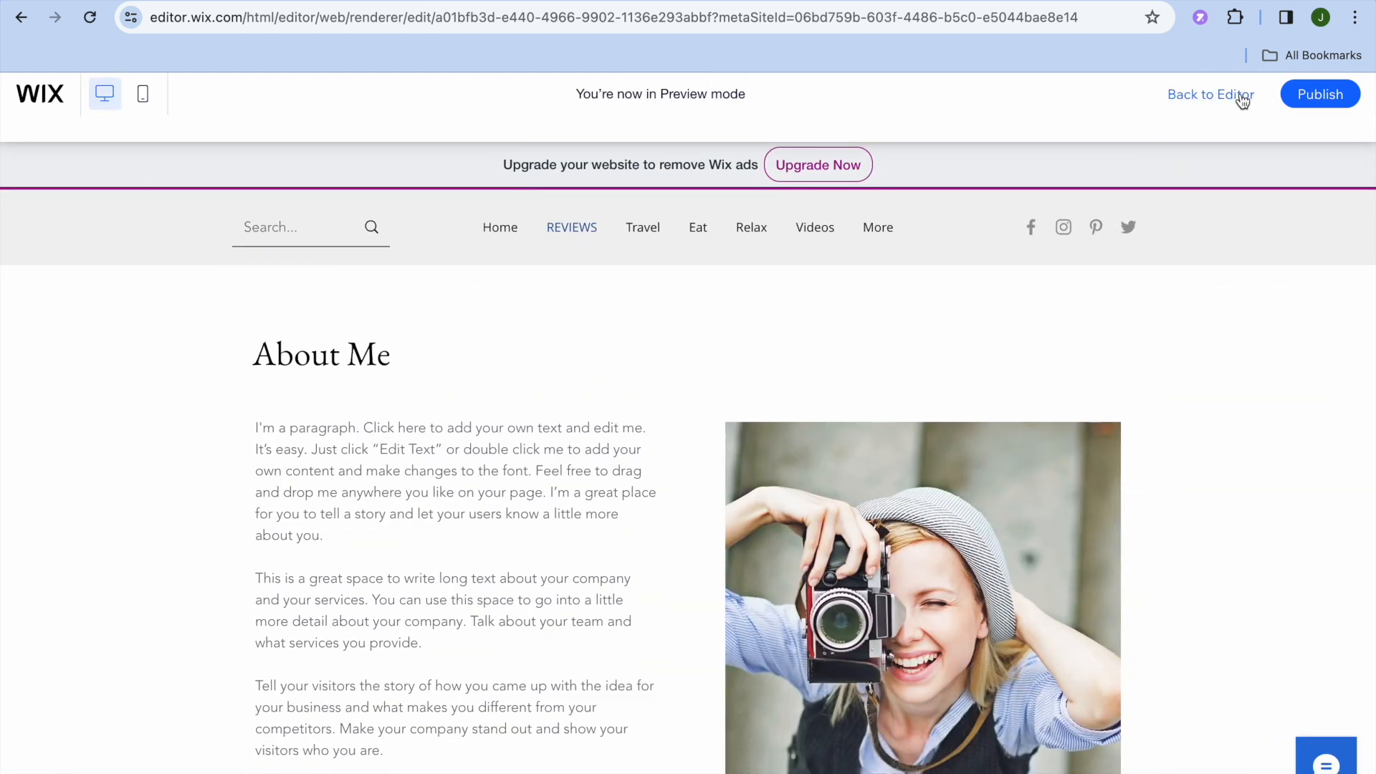
scroll("down", 3)
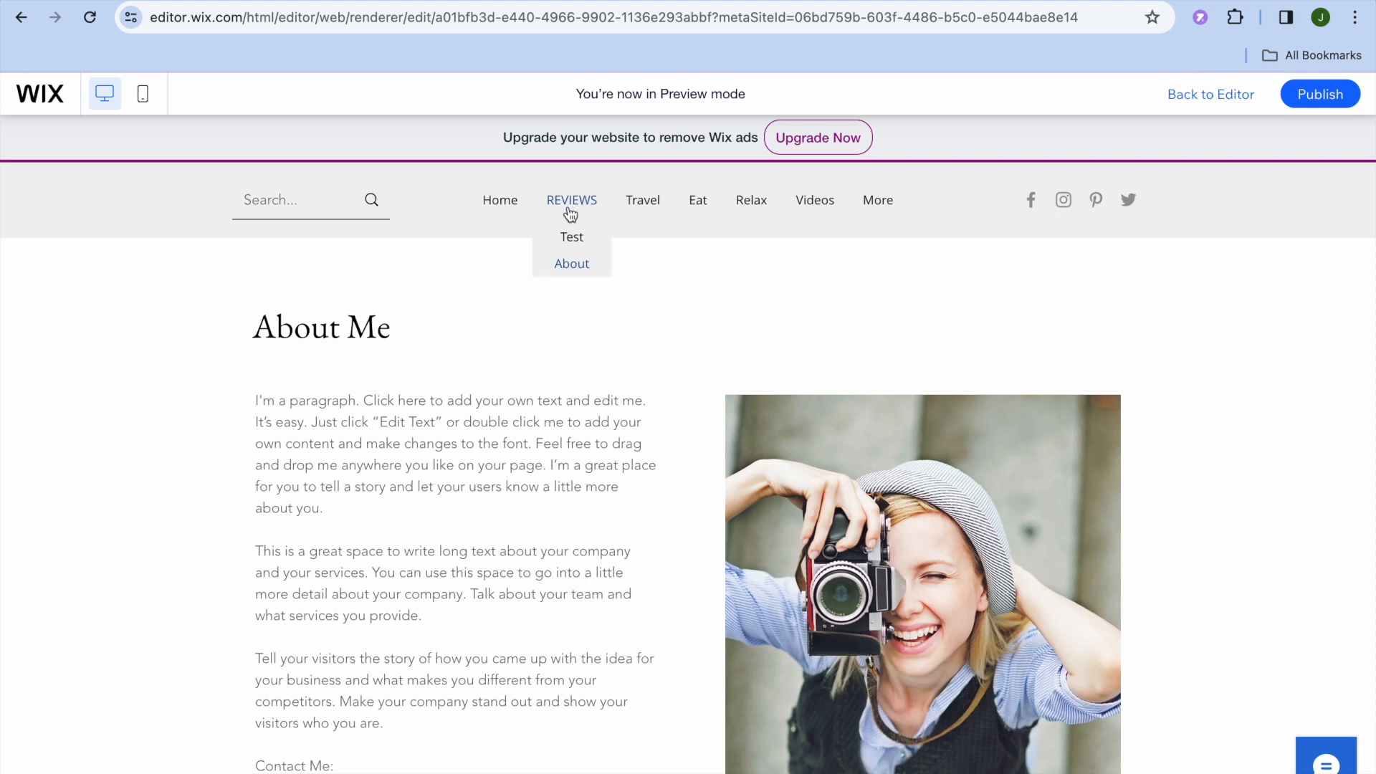
mouse_move(579, 204)
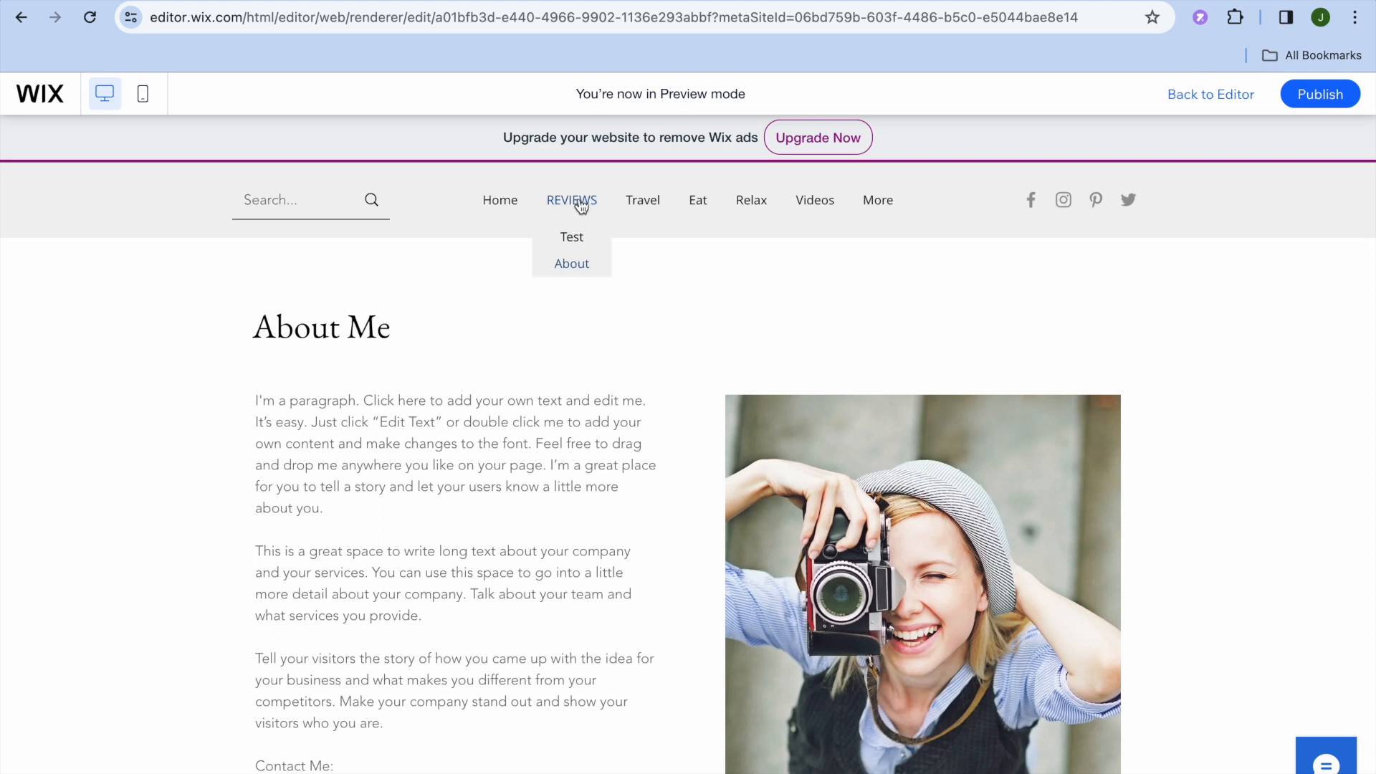
mouse_move(585, 253)
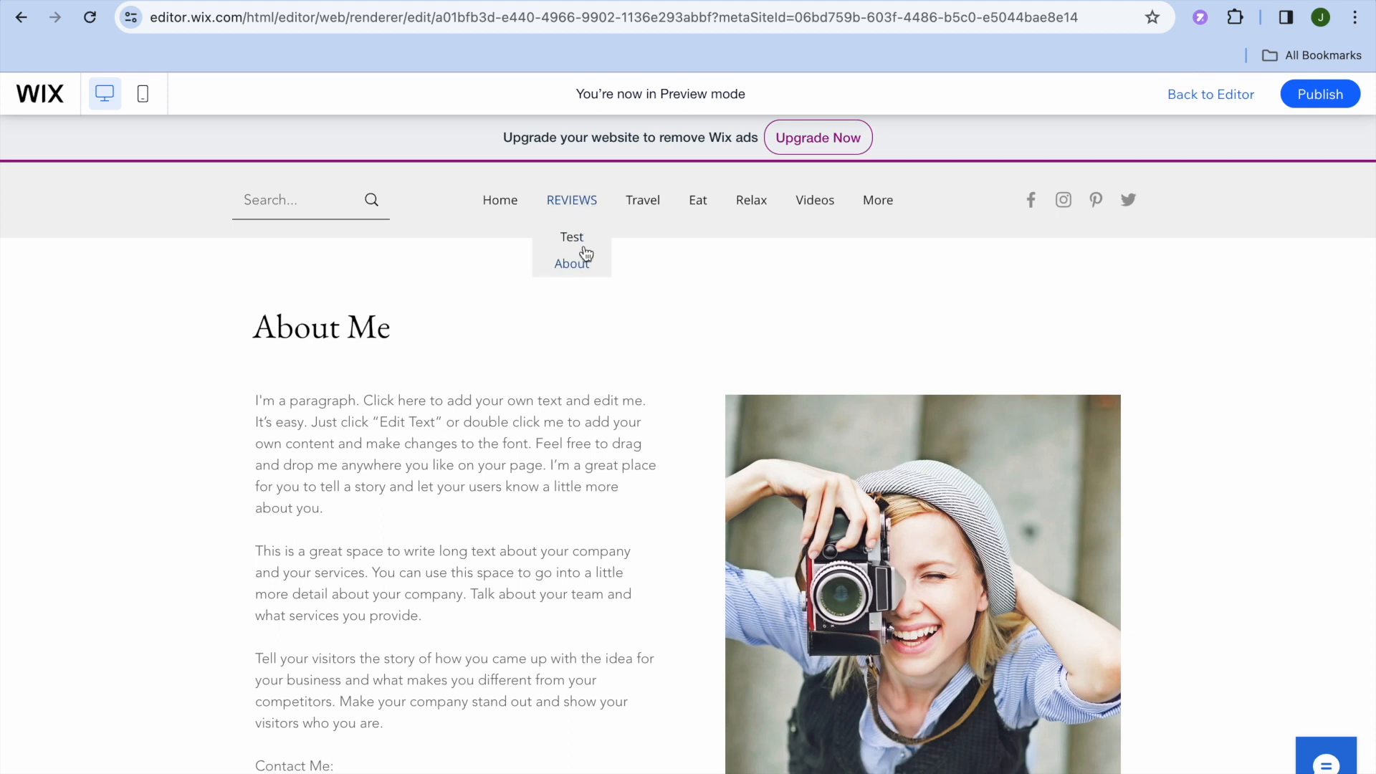
left_click(572, 236)
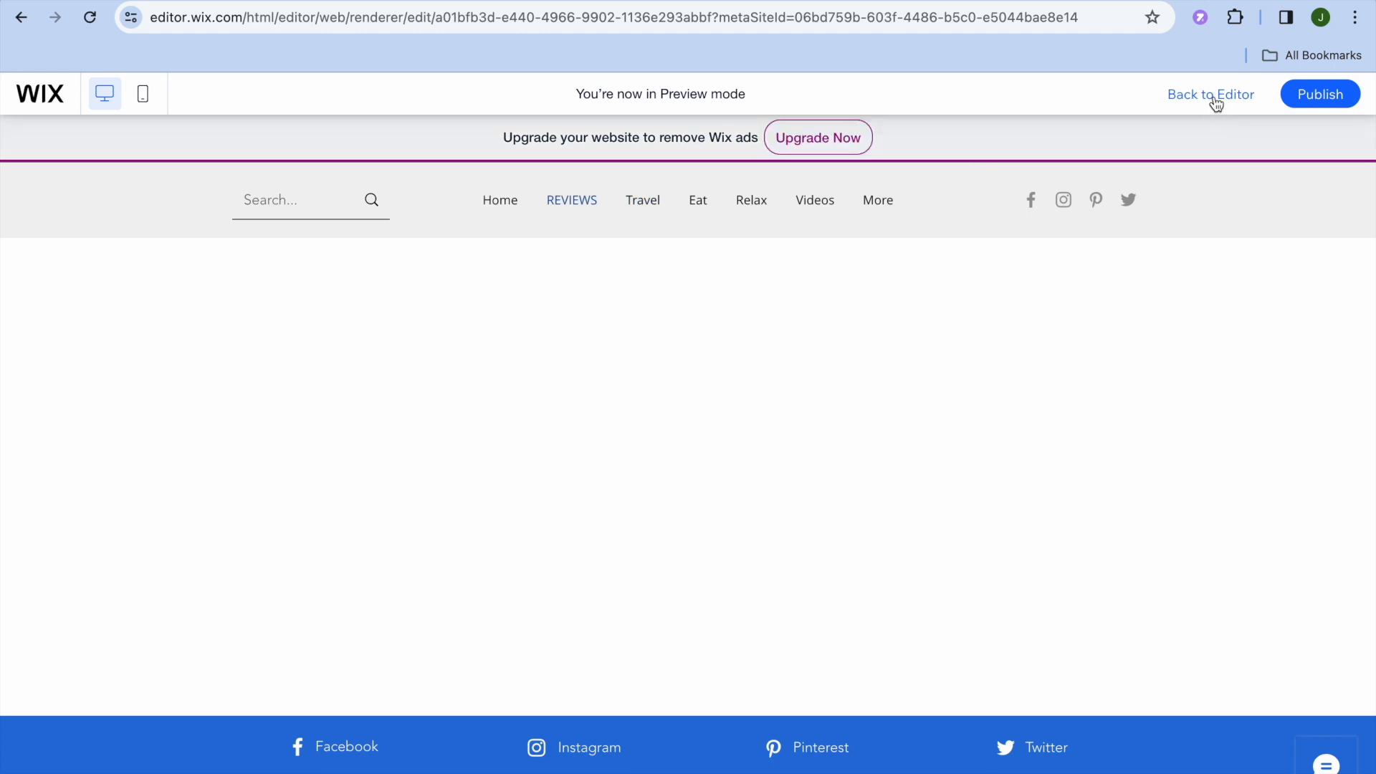
- Back in the editor, reopen the page list and show the Test page's options menu
left_click(1209, 95)
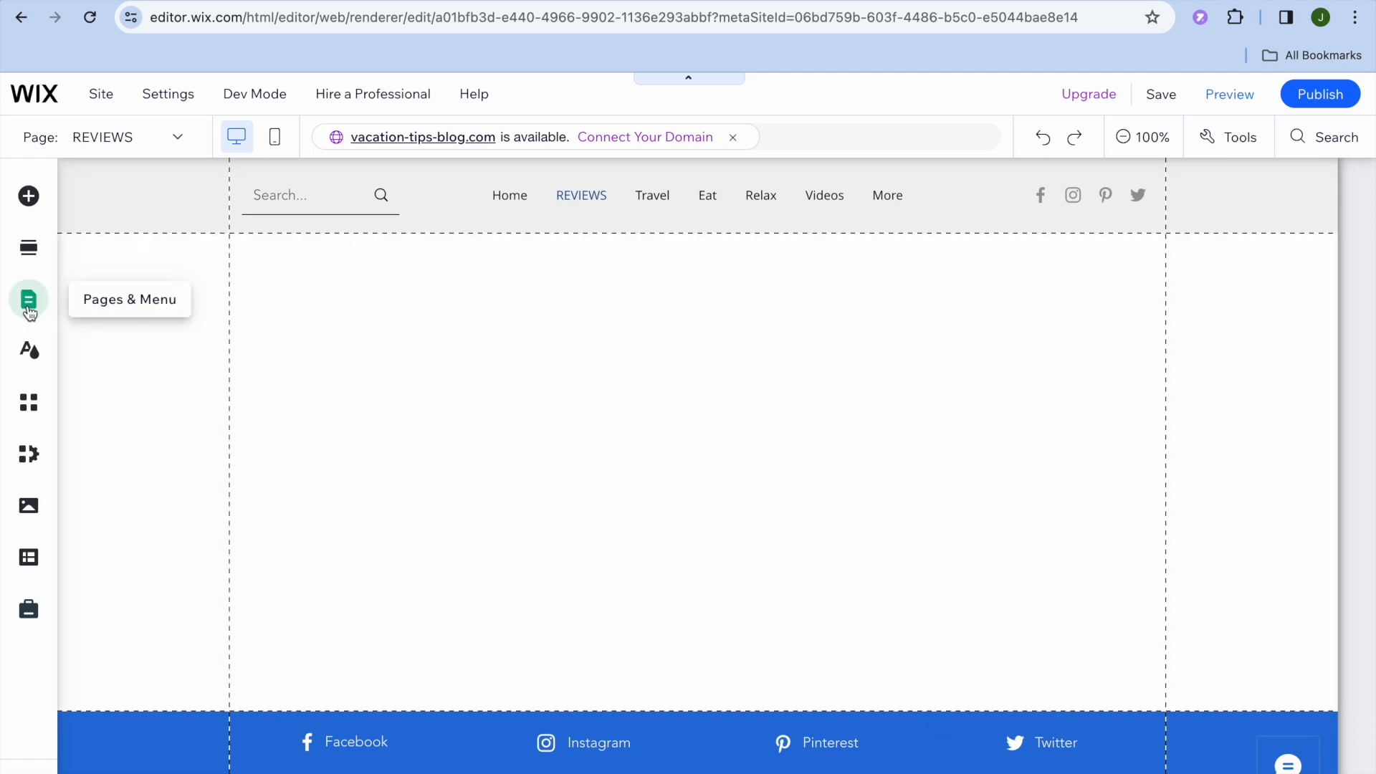
mouse_move(28, 307)
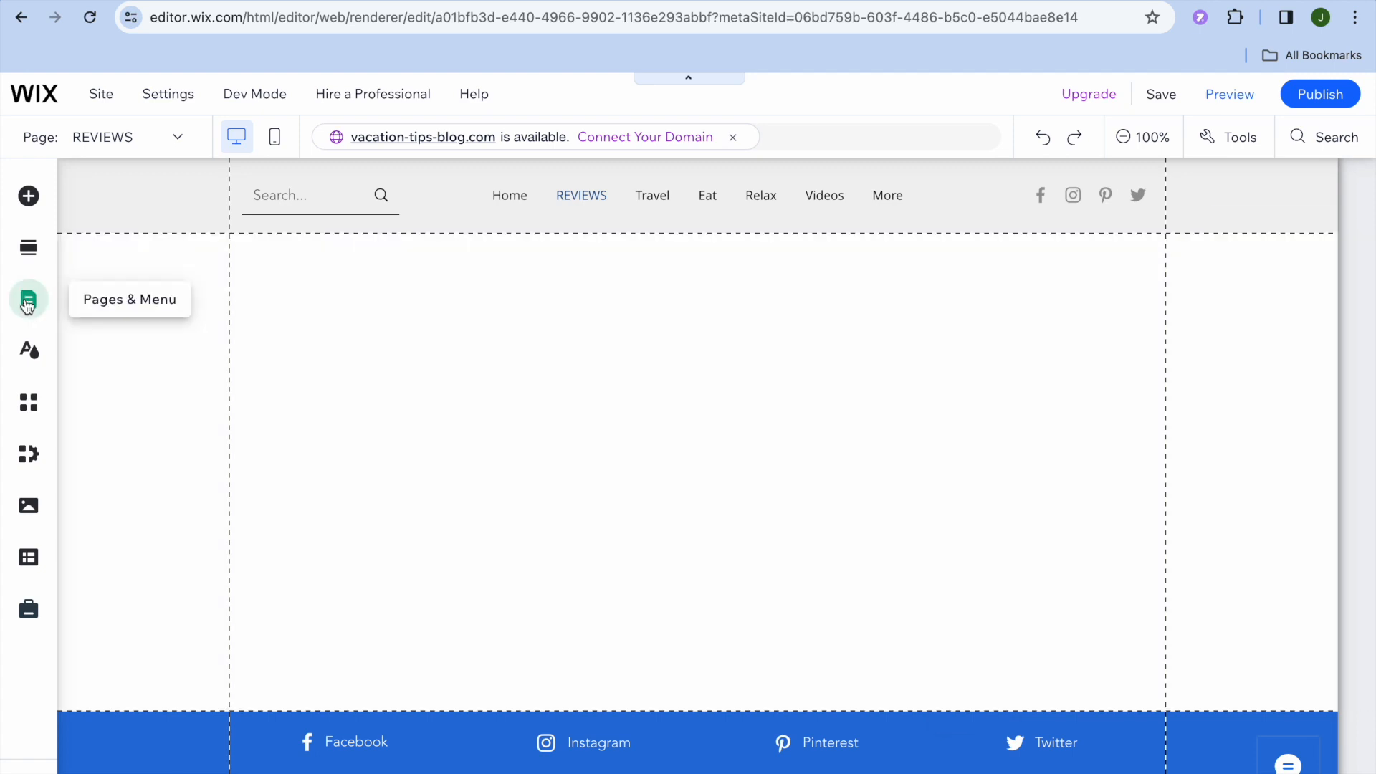
left_click(29, 300)
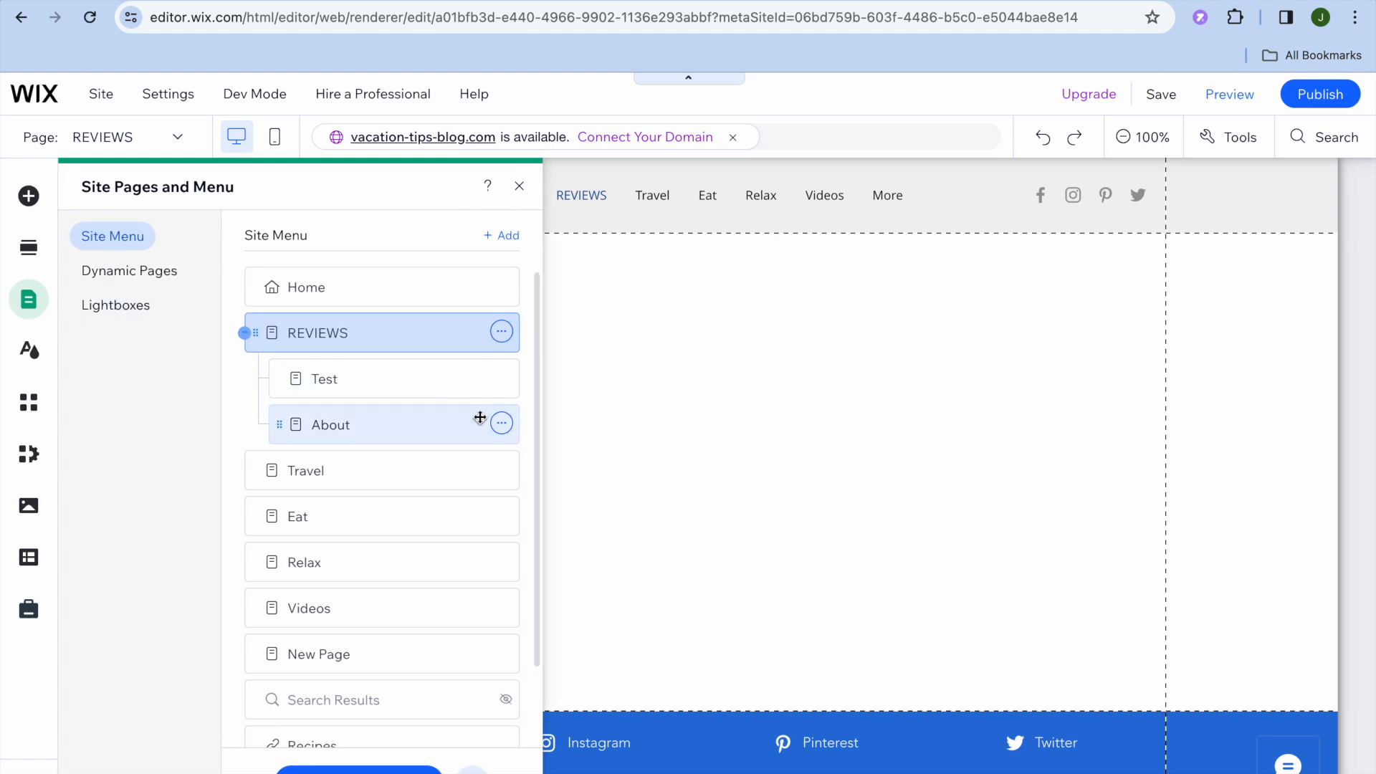
left_click(502, 379)
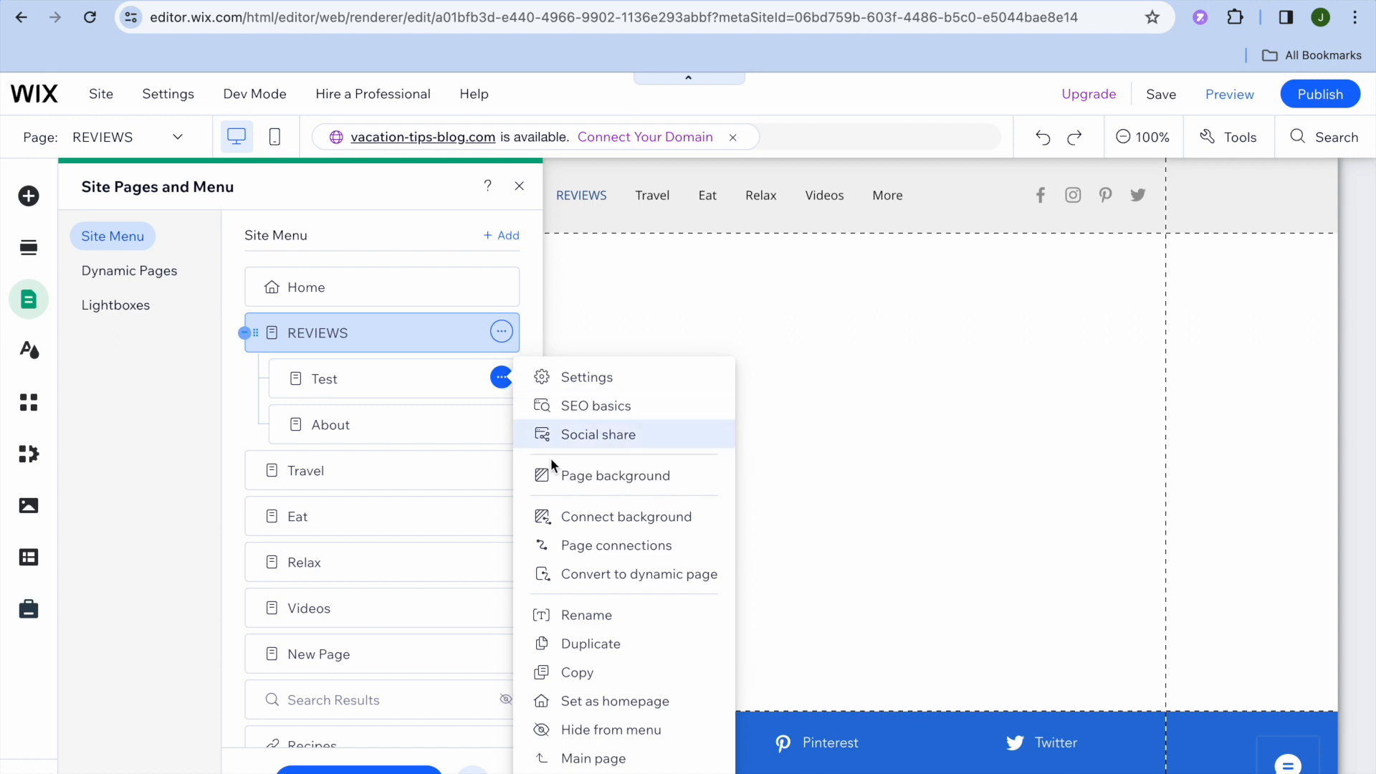
mouse_move(612, 730)
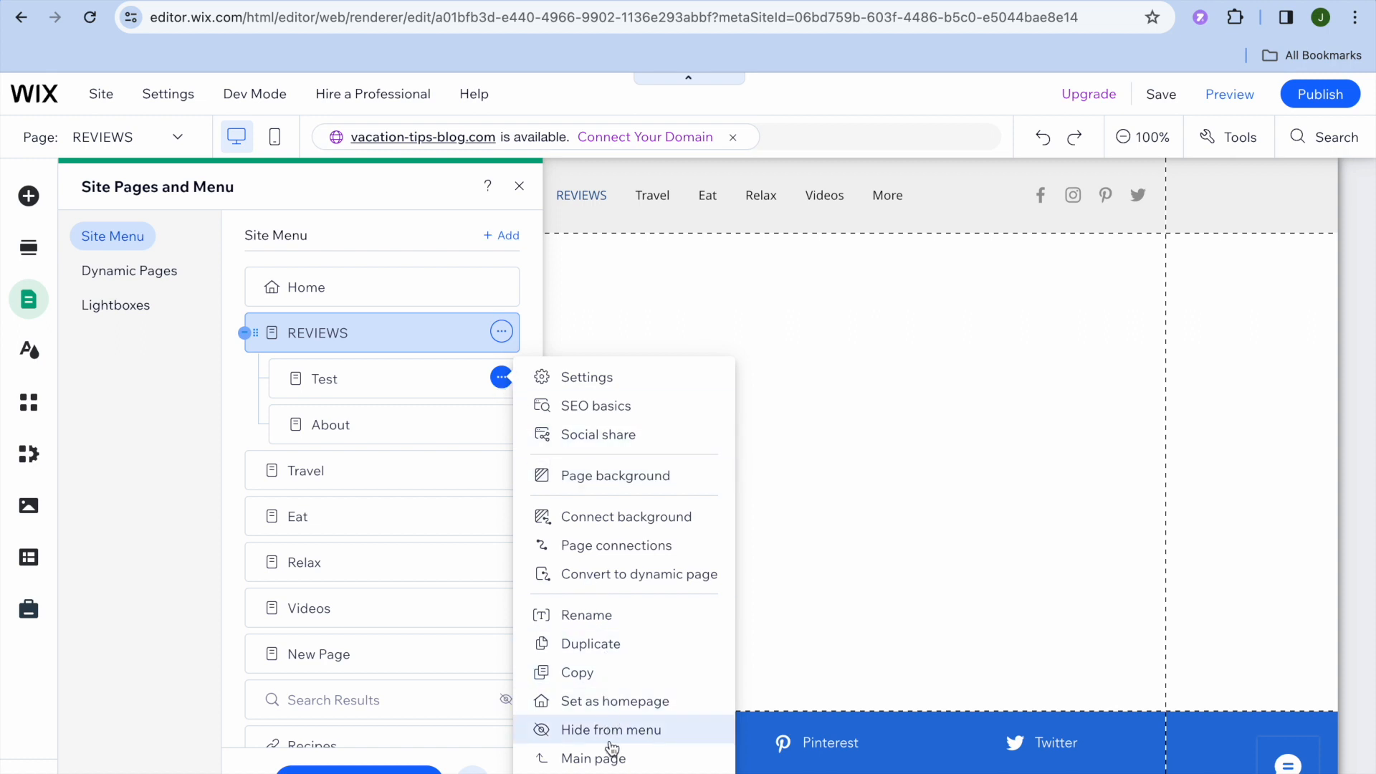
mouse_move(592, 758)
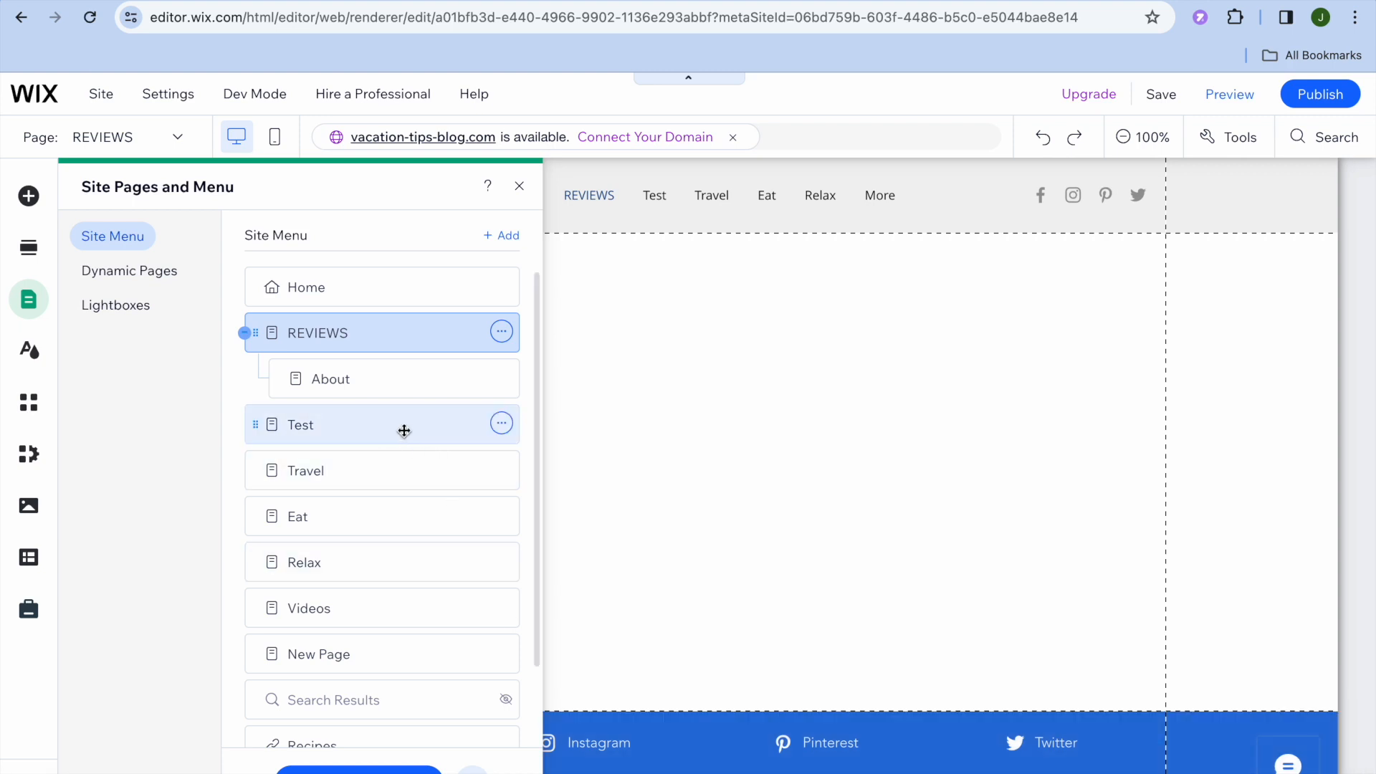
mouse_move(424, 409)
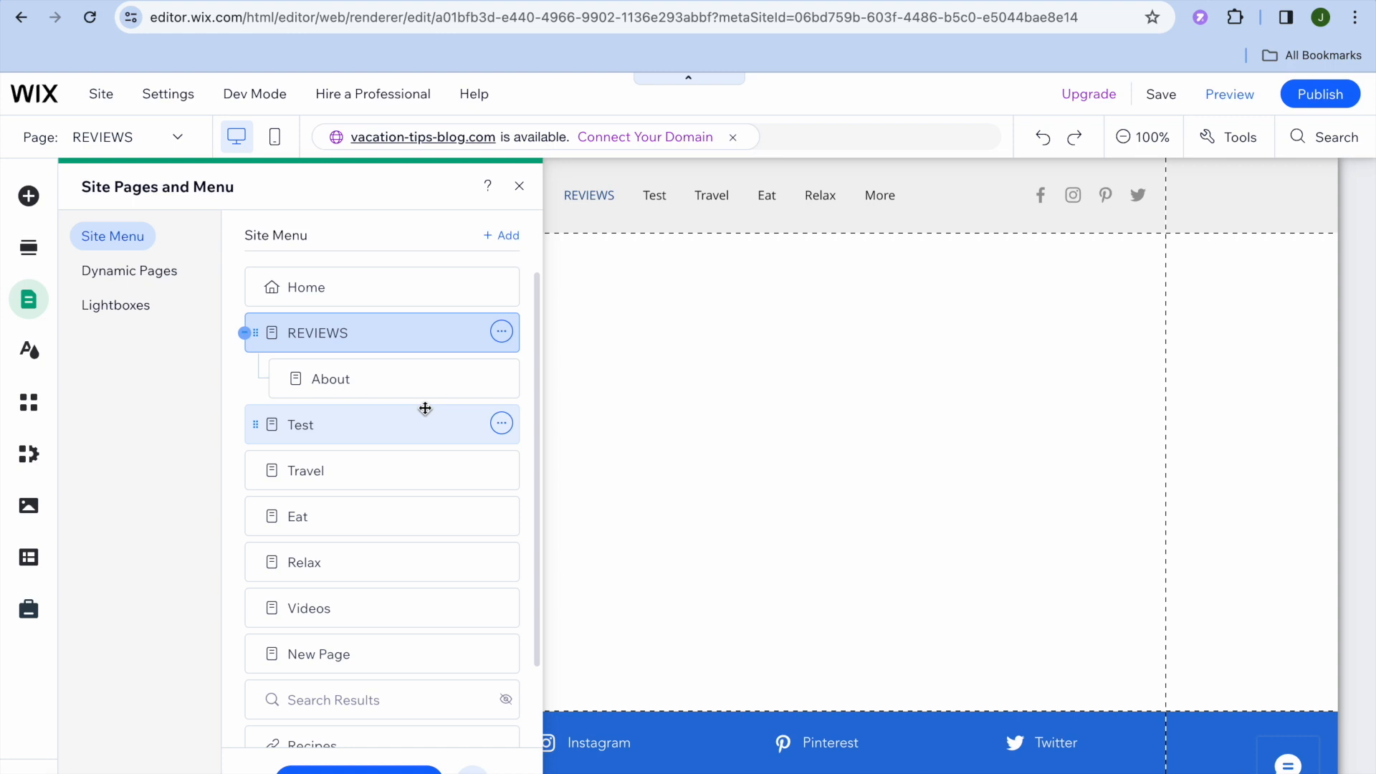
mouse_move(483, 287)
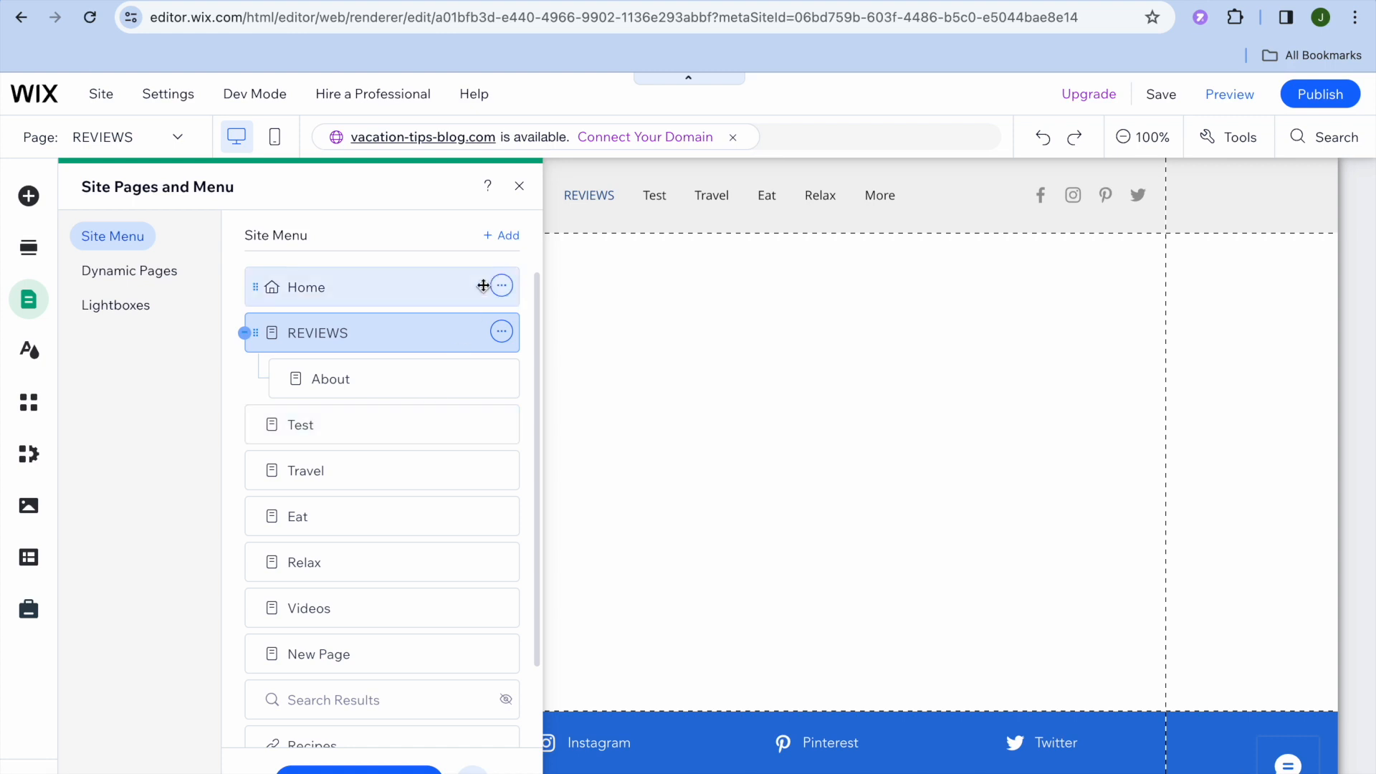